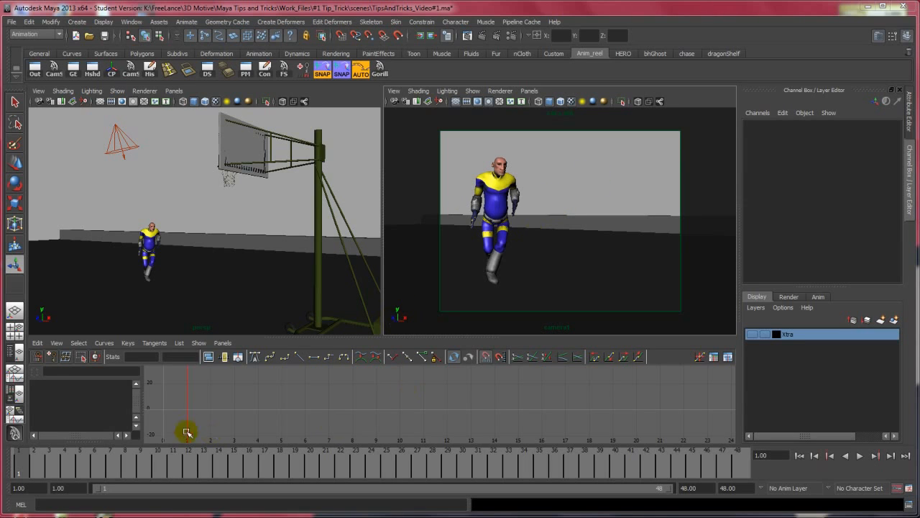
Step: Play the basketball mocap and stop near frame 23 with the player mid-jump
{"action": "left_click", "coordinate": [101, 462]}
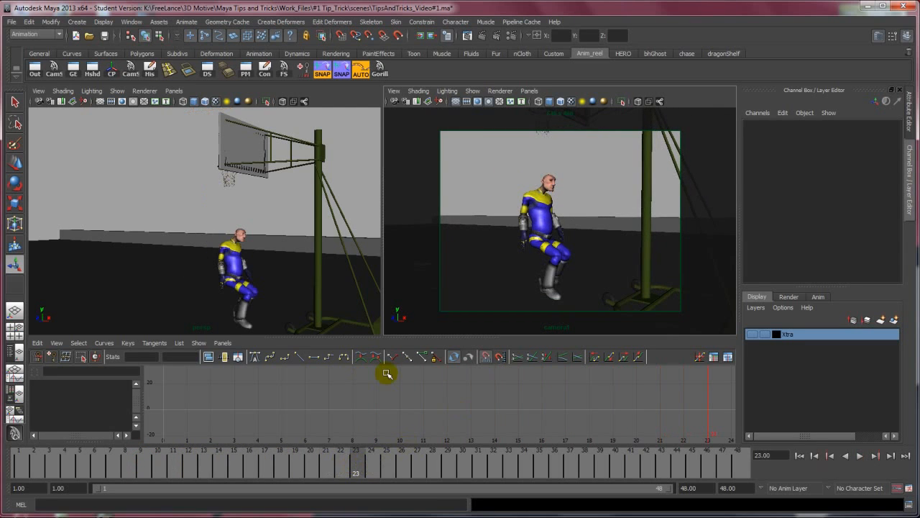
{"action": "mouse_move", "coordinate": [512, 266]}
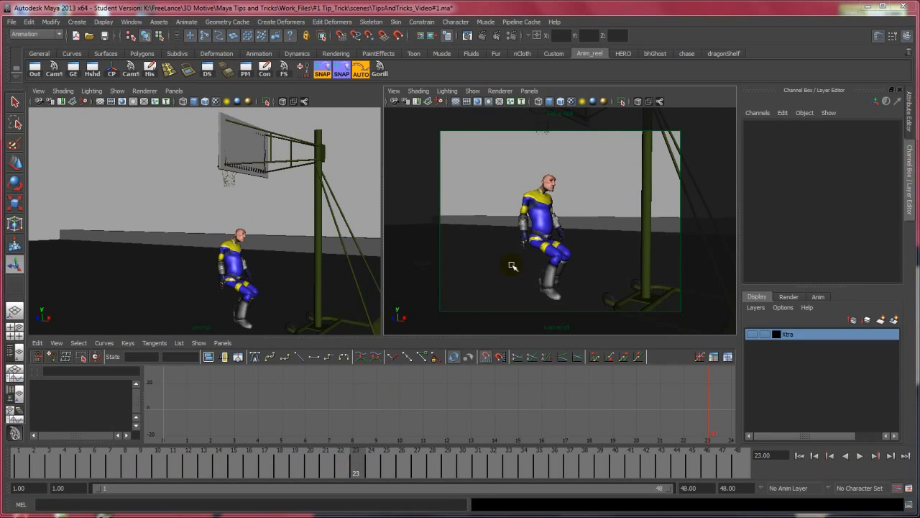
Step: Browse the Assets, Animate and Window > Animation Editors menus
{"action": "left_click", "coordinate": [158, 21]}
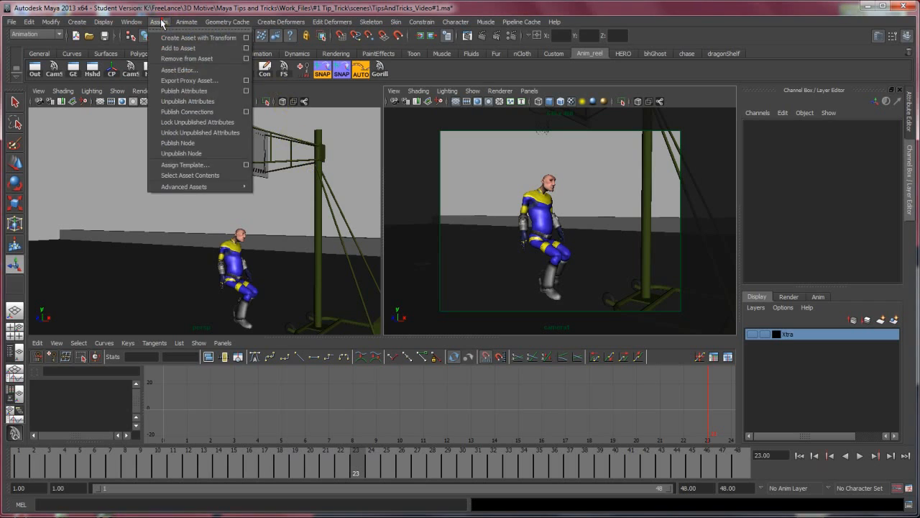
{"action": "left_click", "coordinate": [186, 21]}
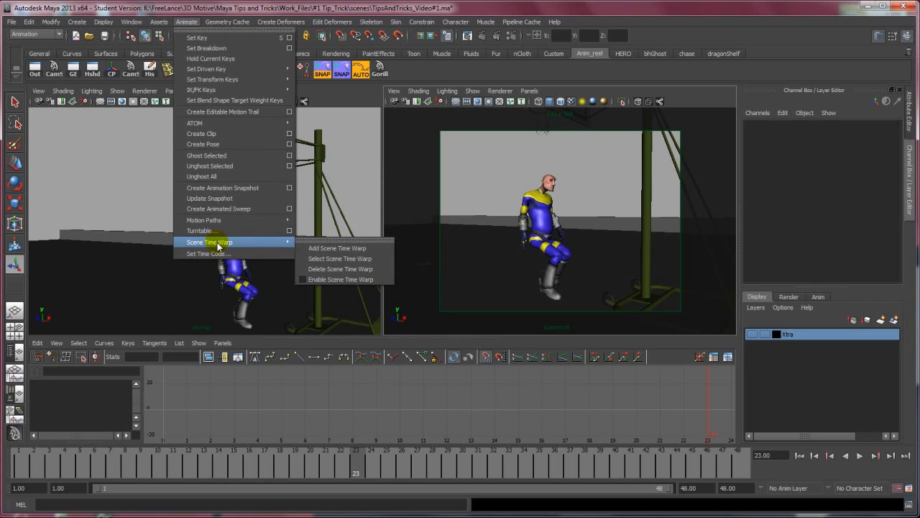
{"action": "mouse_move", "coordinate": [337, 248]}
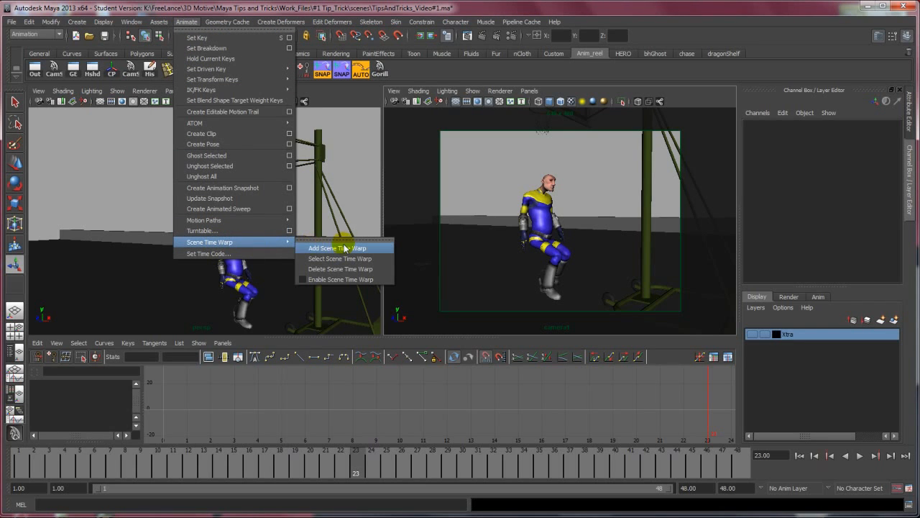
{"action": "mouse_move", "coordinate": [610, 239]}
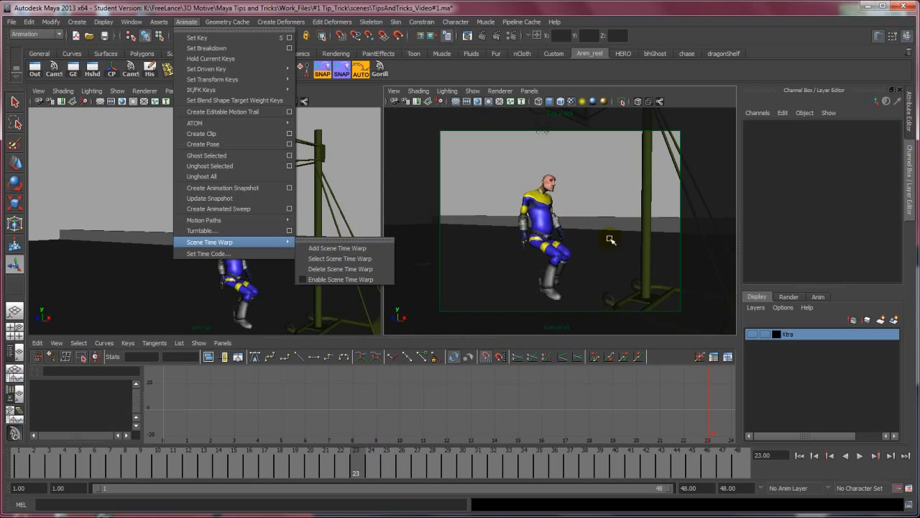
{"action": "mouse_move", "coordinate": [478, 410]}
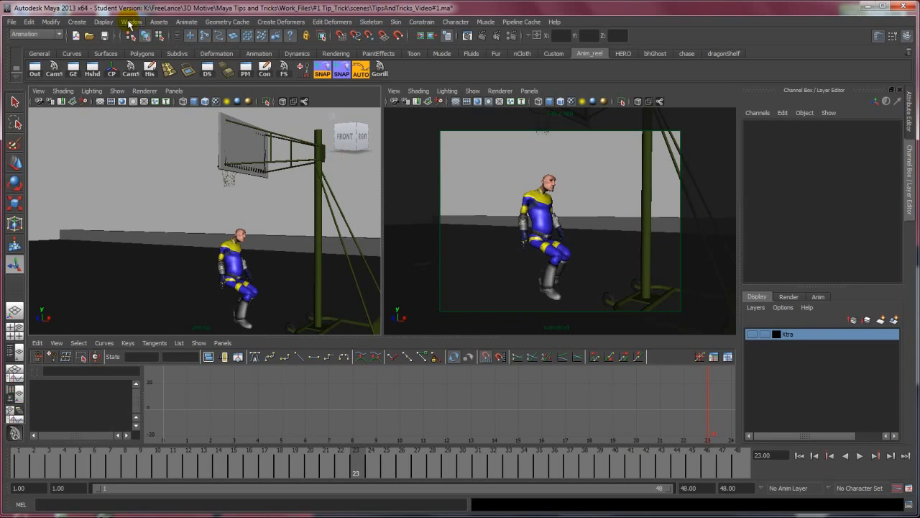
{"action": "left_click", "coordinate": [131, 21]}
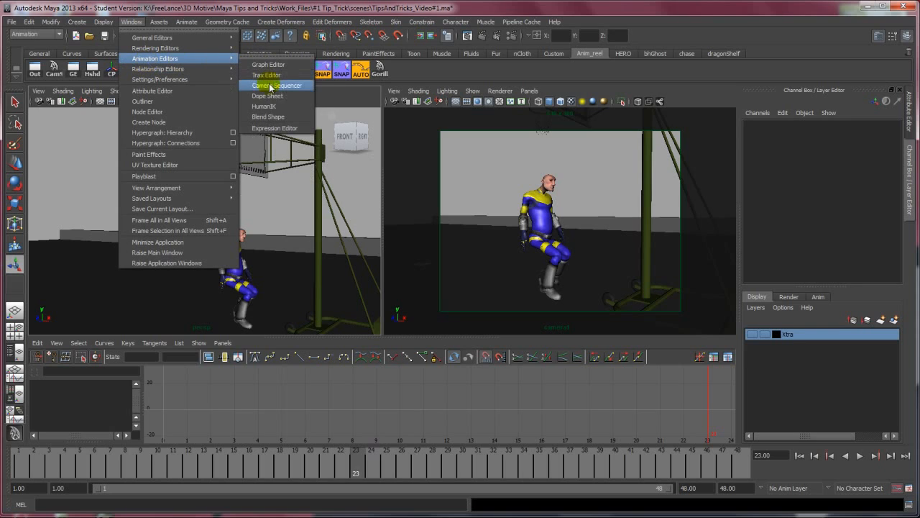
{"action": "mouse_move", "coordinate": [268, 65]}
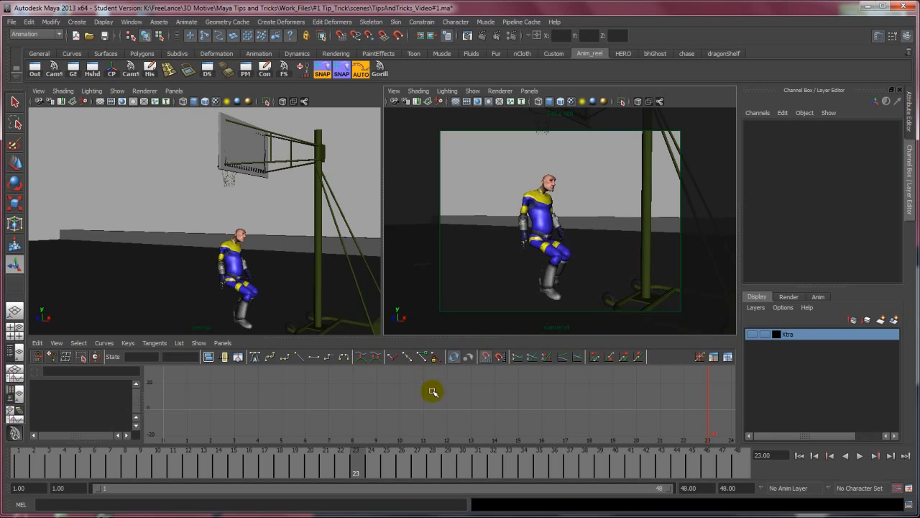
{"action": "mouse_move", "coordinate": [583, 397]}
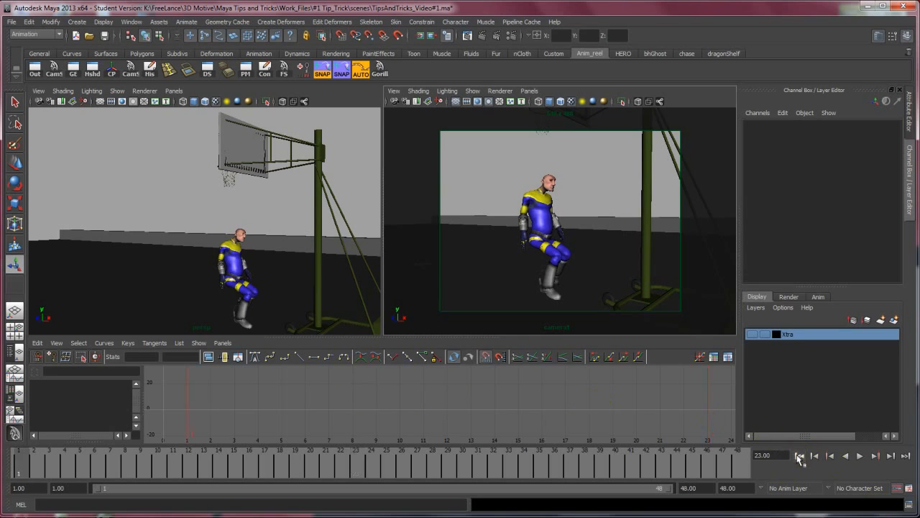
Step: Rewind the animation to frame 1, replay and stop it, and show the Animate commands
{"action": "left_click", "coordinate": [860, 455]}
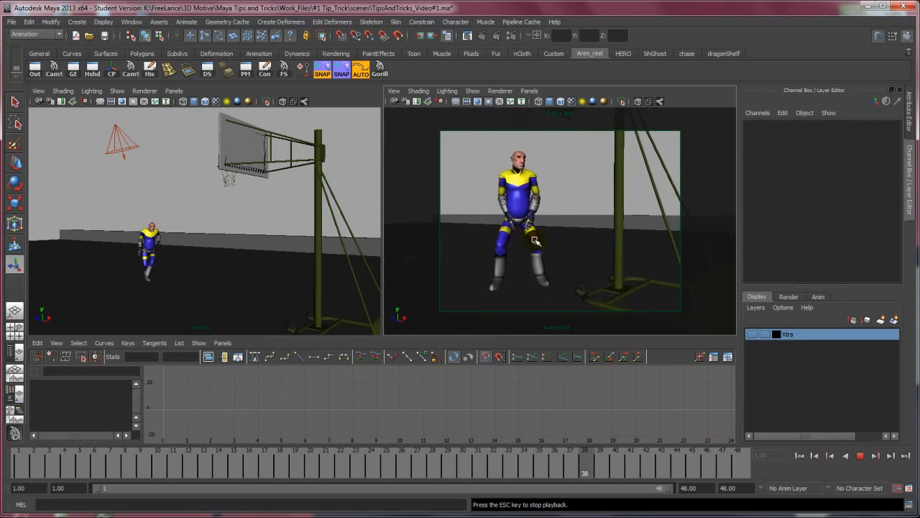
{"action": "left_click", "coordinate": [860, 455]}
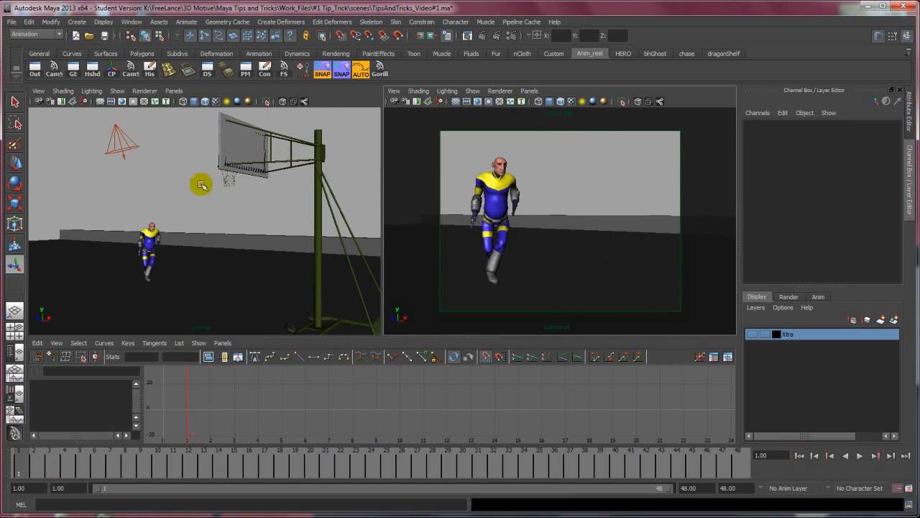
{"action": "left_click", "coordinate": [186, 21]}
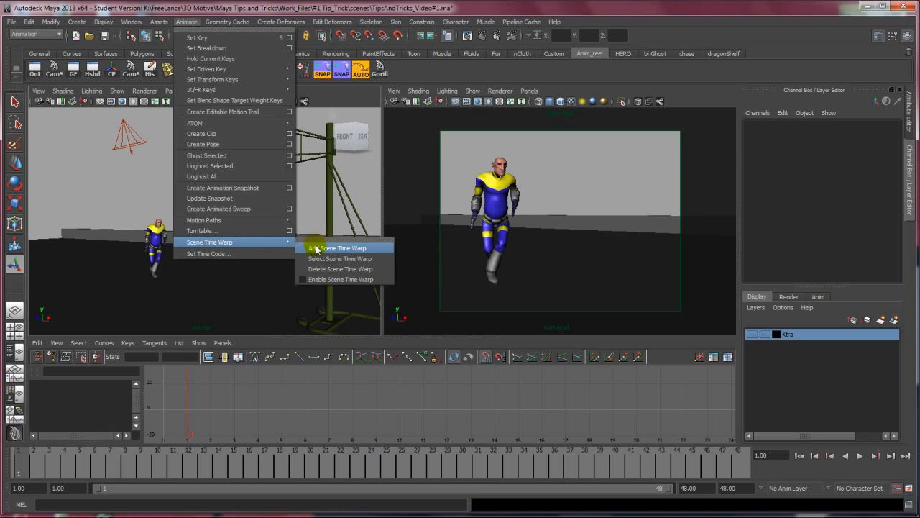
Step: Add a Scene Time Warp, loading its straight timewarp curve into the Graph Editor
{"action": "left_click", "coordinate": [339, 247]}
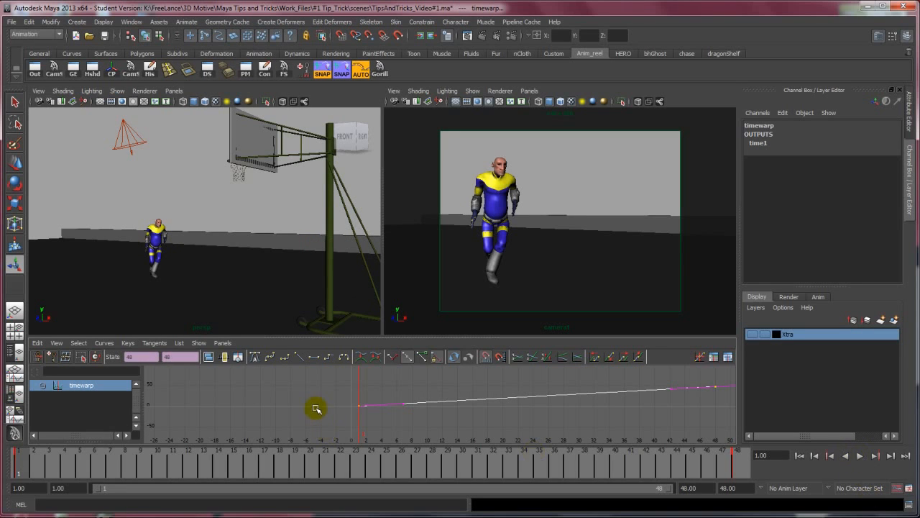
{"action": "mouse_move", "coordinate": [498, 372]}
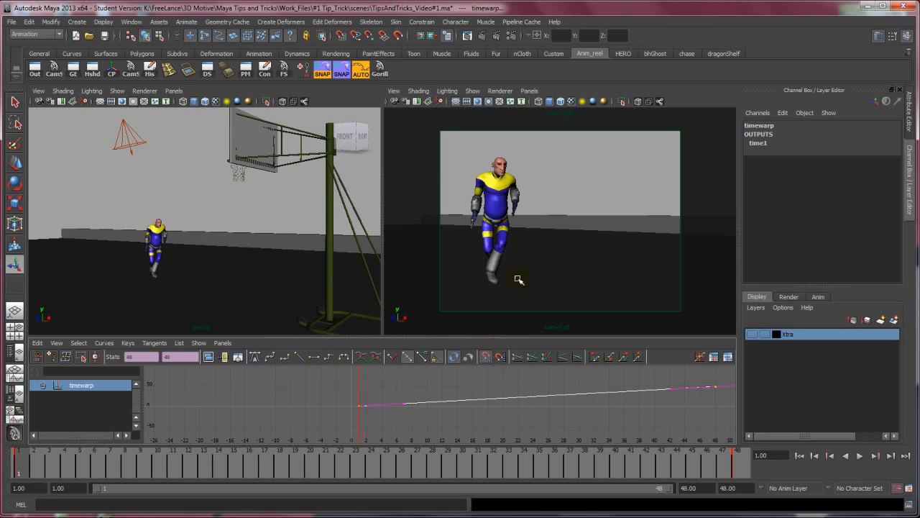
{"action": "mouse_move", "coordinate": [430, 293]}
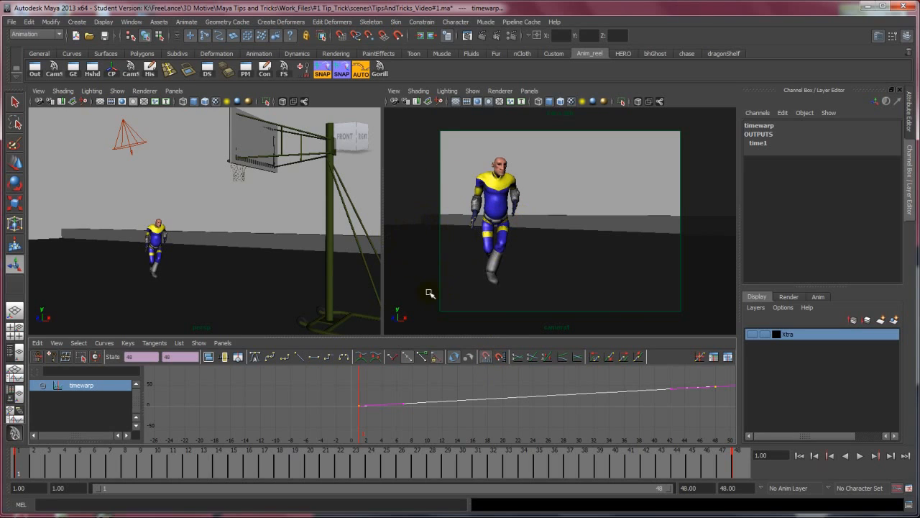
{"action": "mouse_move", "coordinate": [544, 381]}
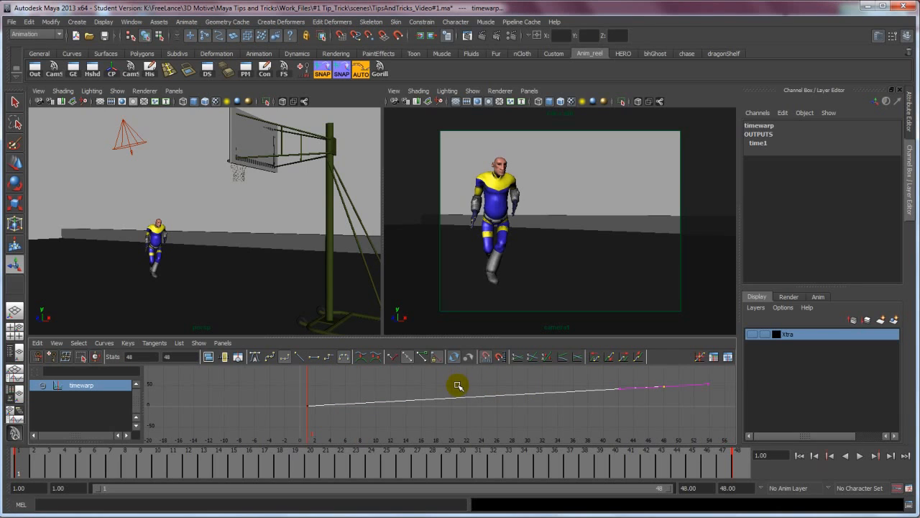
{"action": "mouse_move", "coordinate": [604, 232]}
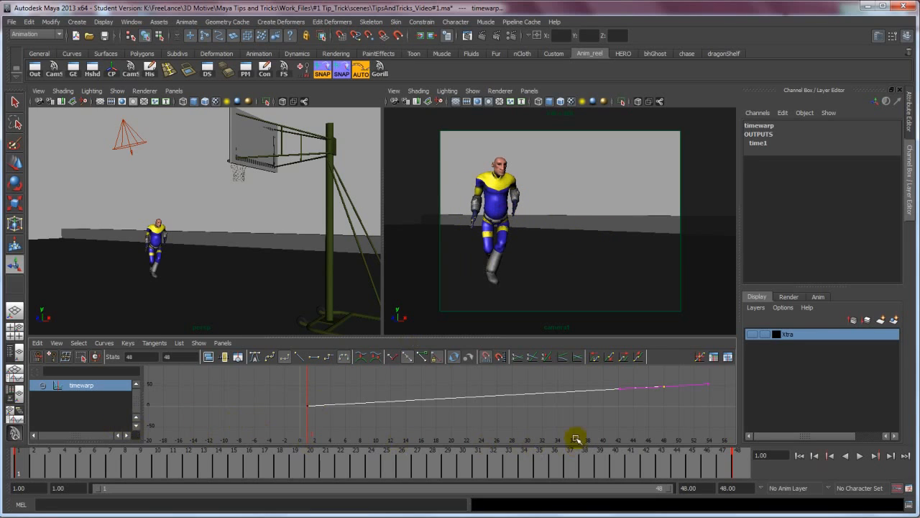
{"action": "mouse_move", "coordinate": [674, 423]}
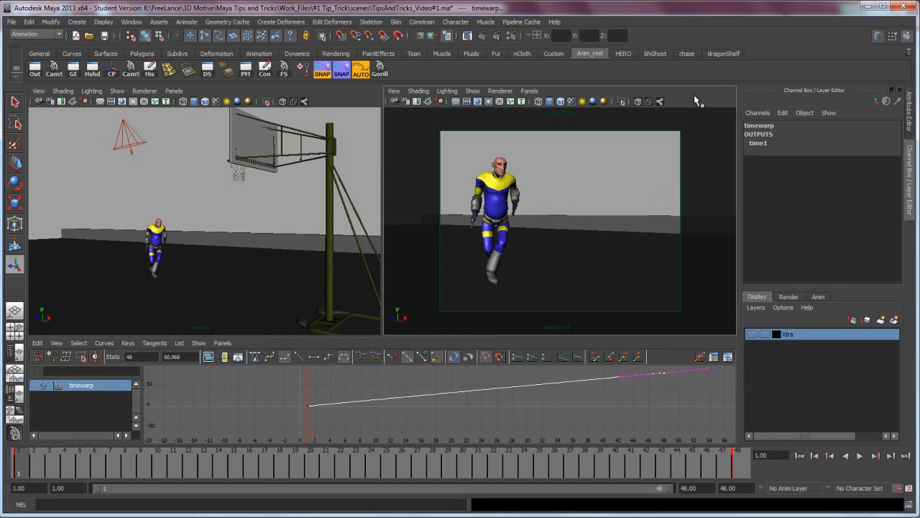
{"action": "left_click", "coordinate": [860, 455]}
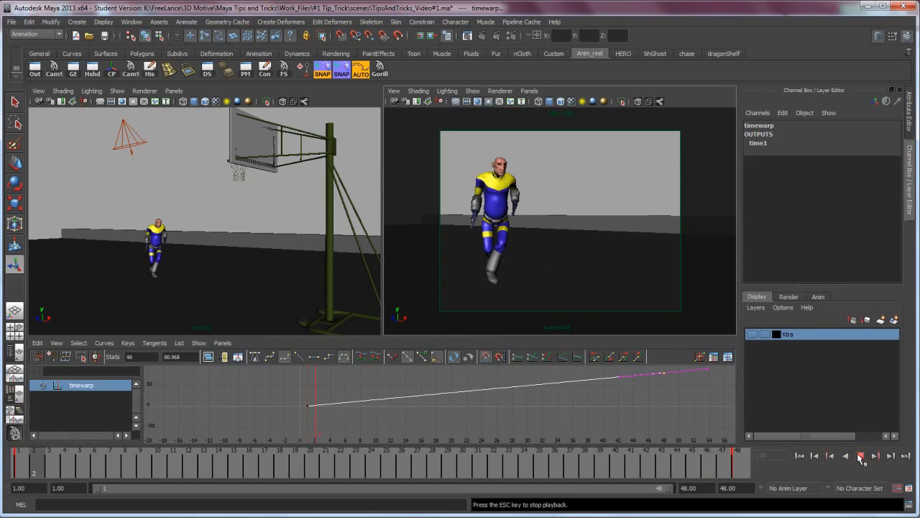
{"action": "left_click", "coordinate": [860, 455]}
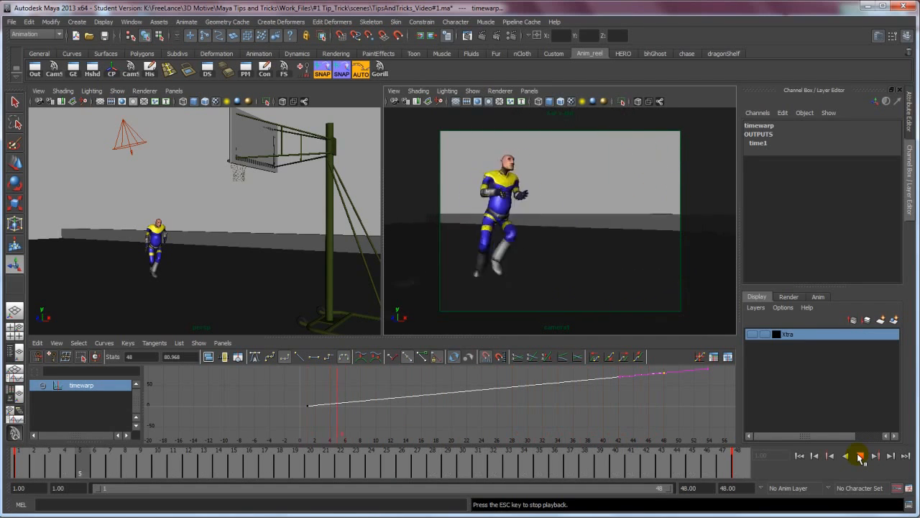
{"action": "left_click", "coordinate": [860, 455]}
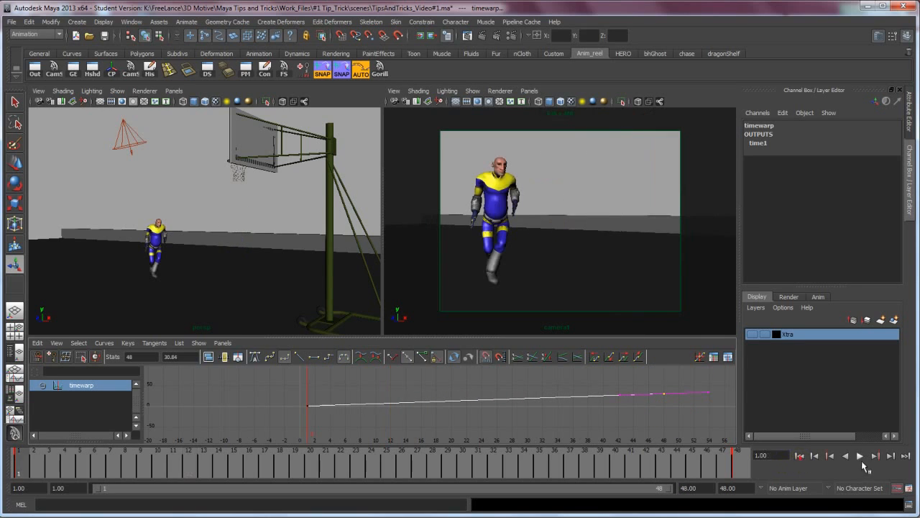
{"action": "left_click", "coordinate": [860, 455]}
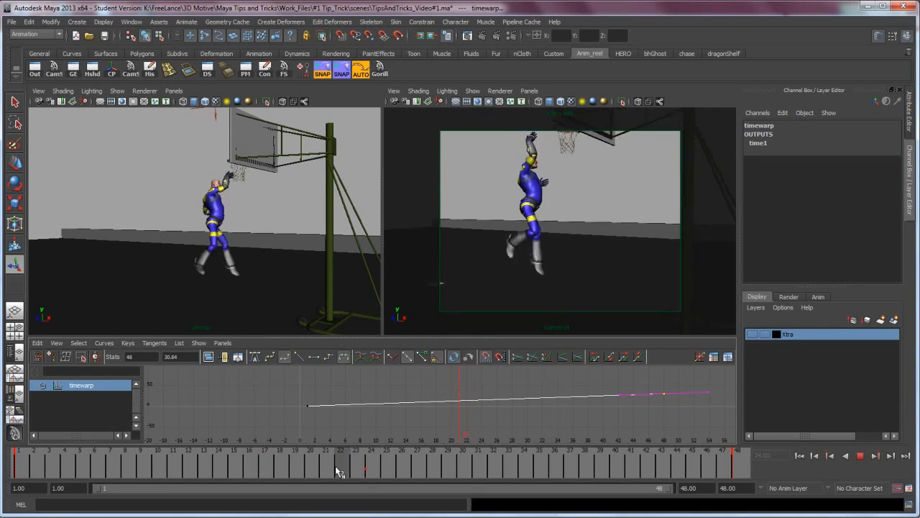
{"action": "left_click", "coordinate": [218, 462]}
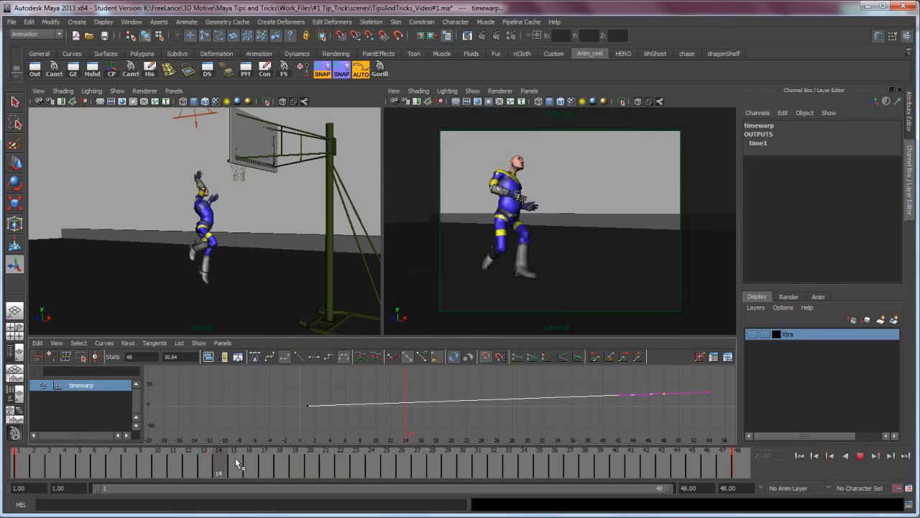
{"action": "left_click", "coordinate": [189, 446]}
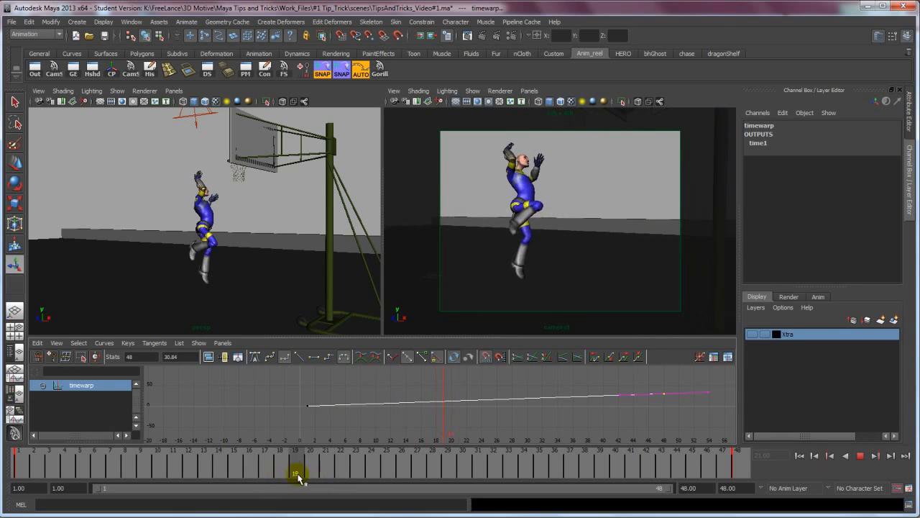
{"action": "left_click_drag", "start_coordinate": [296, 473], "coordinate": [374, 473]}
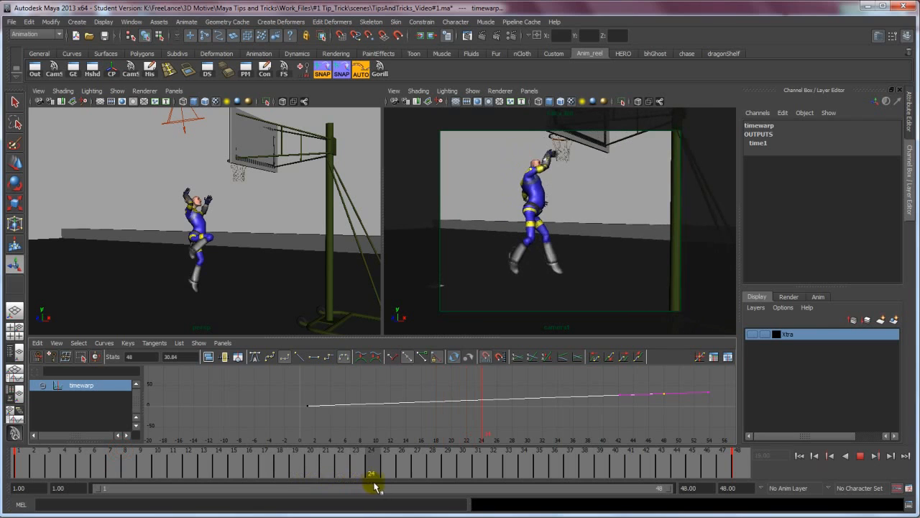
{"action": "left_click_drag", "start_coordinate": [374, 488], "coordinate": [397, 488]}
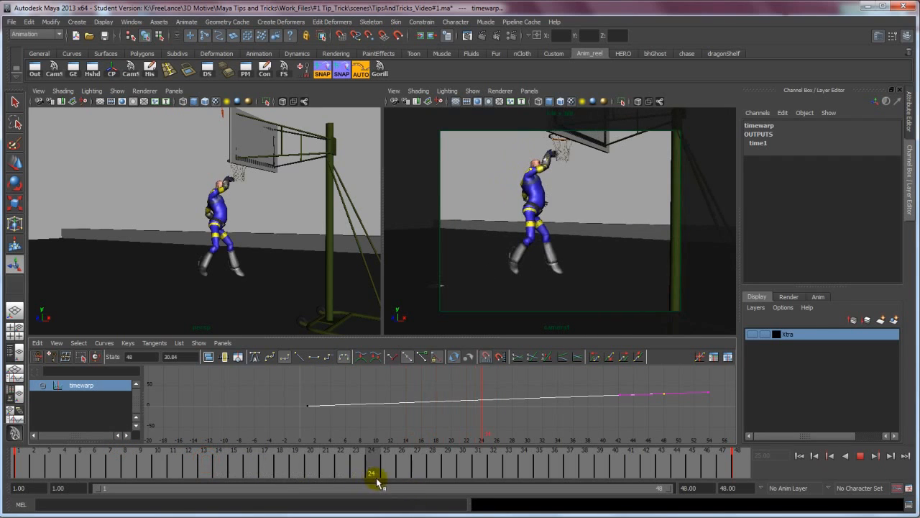
{"action": "left_click_drag", "start_coordinate": [374, 488], "coordinate": [586, 488]}
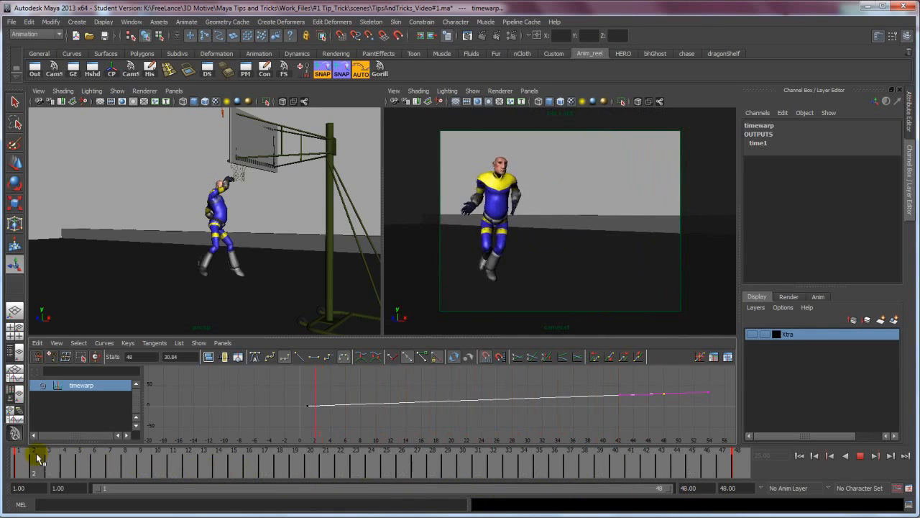
{"action": "left_click_drag", "start_coordinate": [36, 455], "coordinate": [401, 444]}
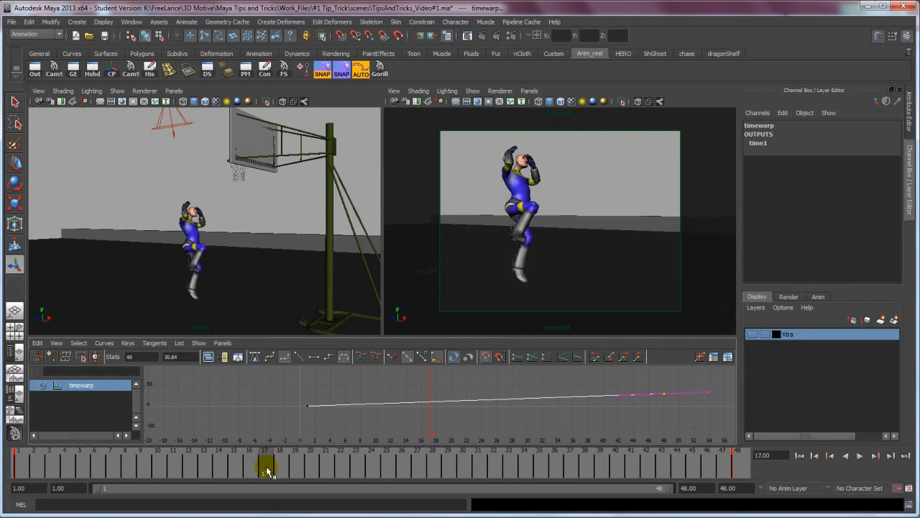
{"action": "left_click_drag", "start_coordinate": [268, 465], "coordinate": [419, 466]}
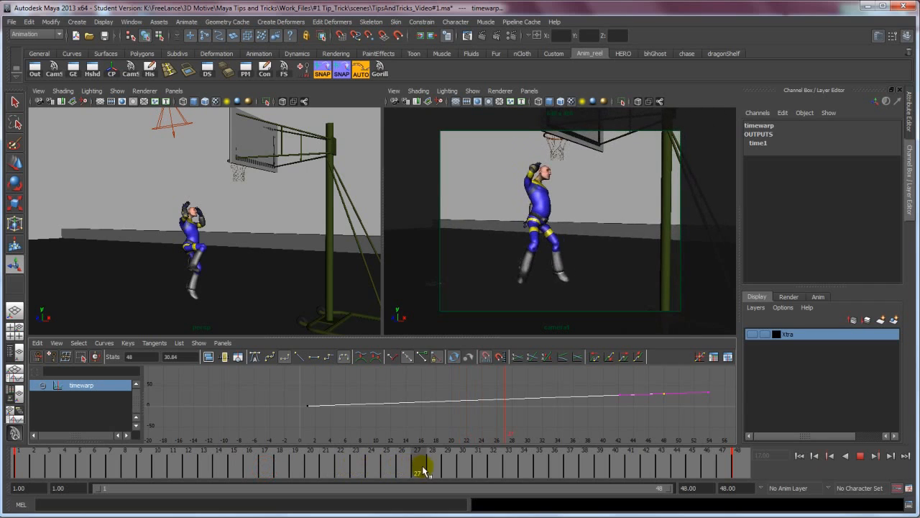
{"action": "left_click_drag", "start_coordinate": [417, 466], "coordinate": [234, 465]}
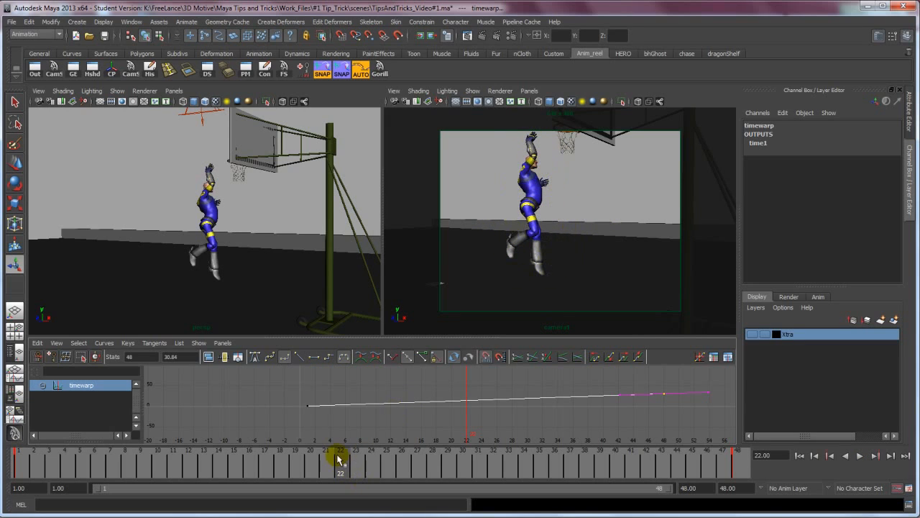
{"action": "left_click_drag", "start_coordinate": [339, 460], "coordinate": [251, 463]}
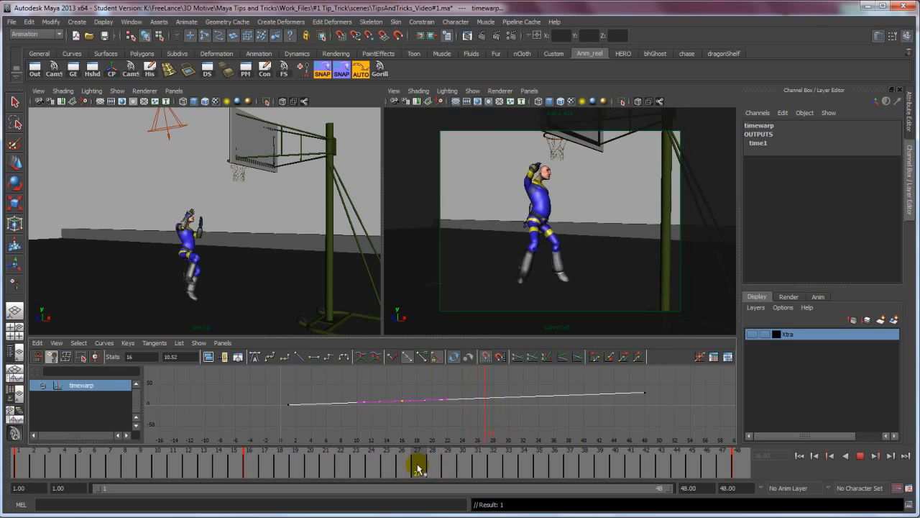
Step: Key the timewarp at the current frame and scrub to mid-jump at frame 19
{"action": "left_click", "coordinate": [417, 464]}
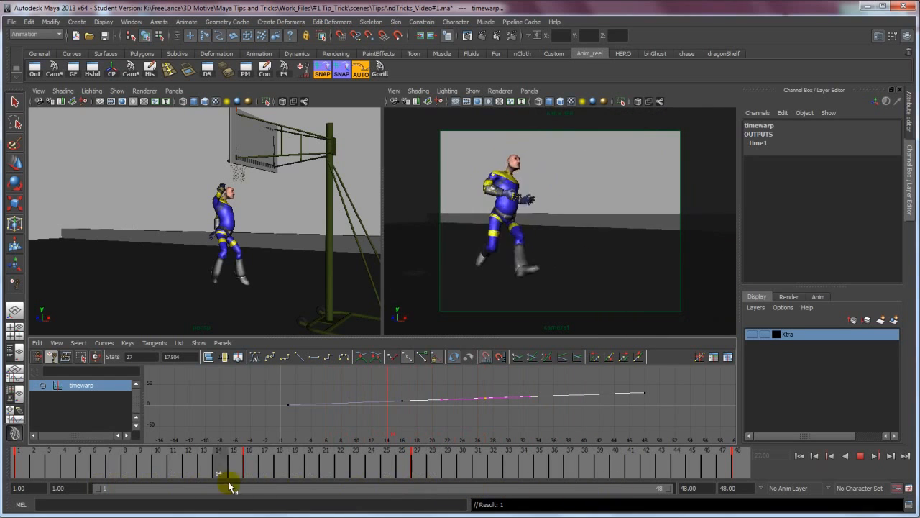
{"action": "left_click_drag", "start_coordinate": [228, 467], "coordinate": [262, 468]}
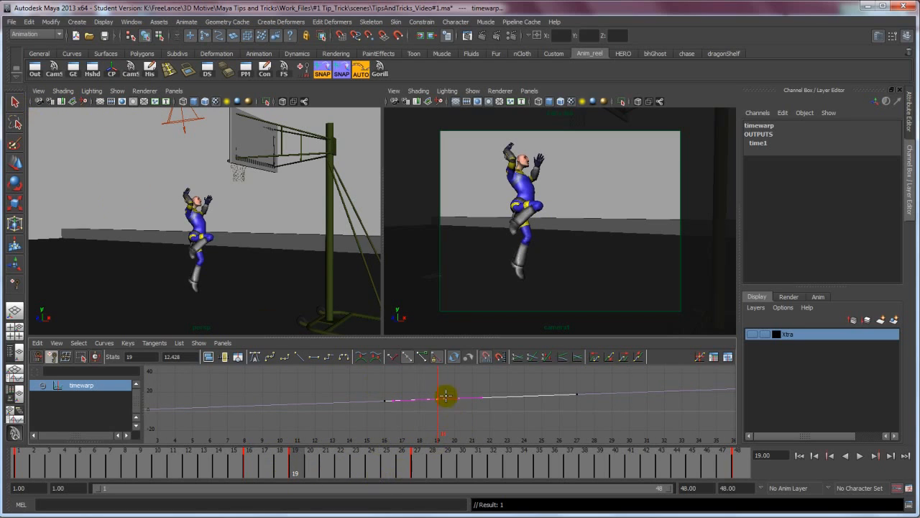
Step: Drag the mid-jump timewarp key to bend the curve and flatten its slope
{"action": "left_click_drag", "start_coordinate": [446, 396], "coordinate": [482, 399]}
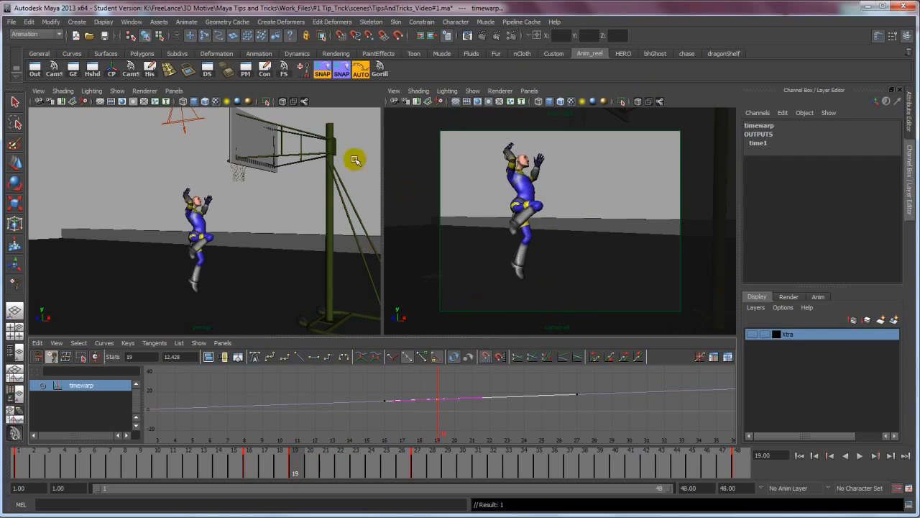
{"action": "mouse_move", "coordinate": [606, 128]}
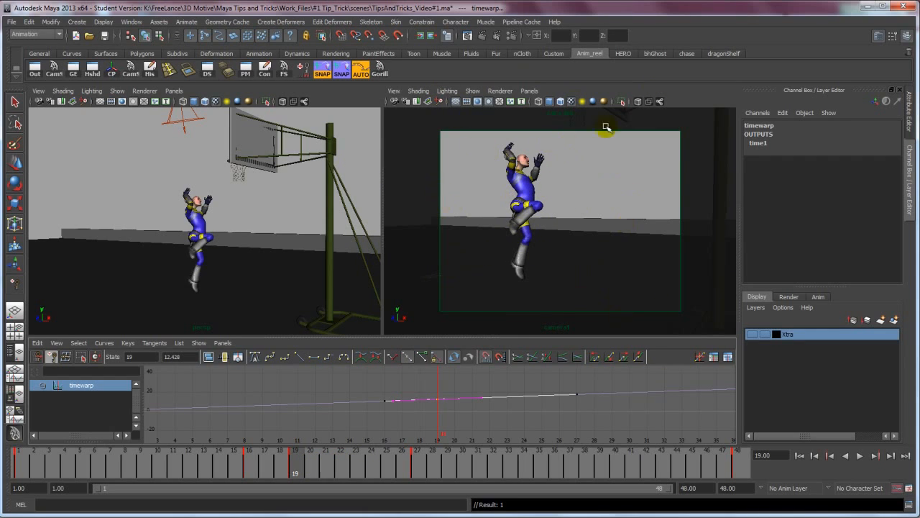
{"action": "mouse_move", "coordinate": [11, 103]}
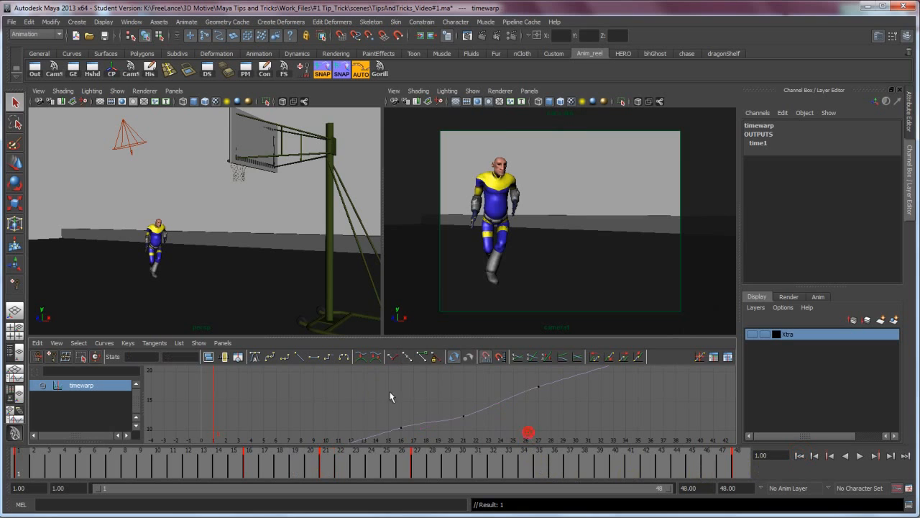
Step: Play back the retimed jump animation and stop it
{"action": "left_click", "coordinate": [861, 455]}
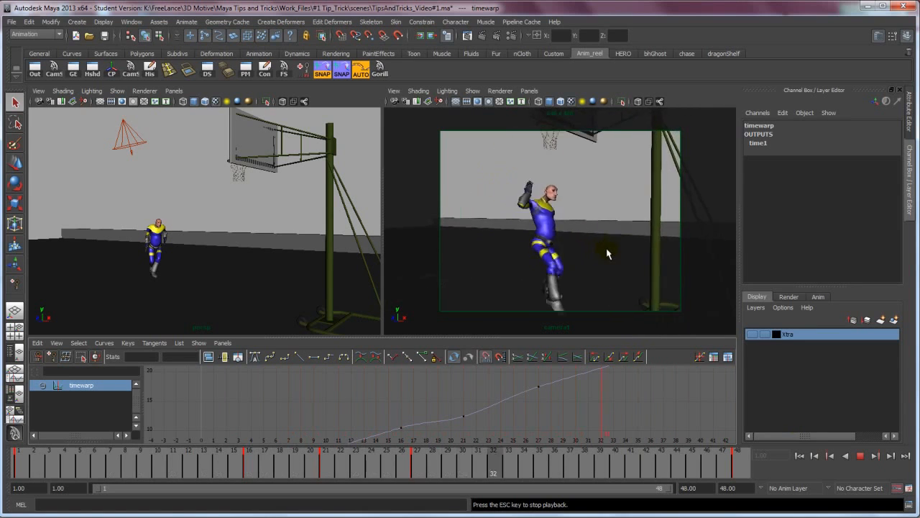
{"action": "left_click", "coordinate": [860, 455]}
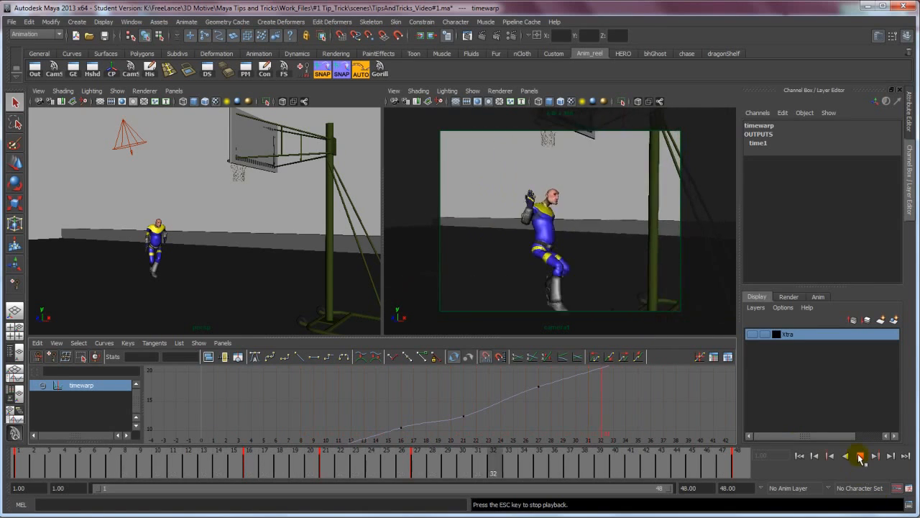
{"action": "left_click", "coordinate": [859, 455]}
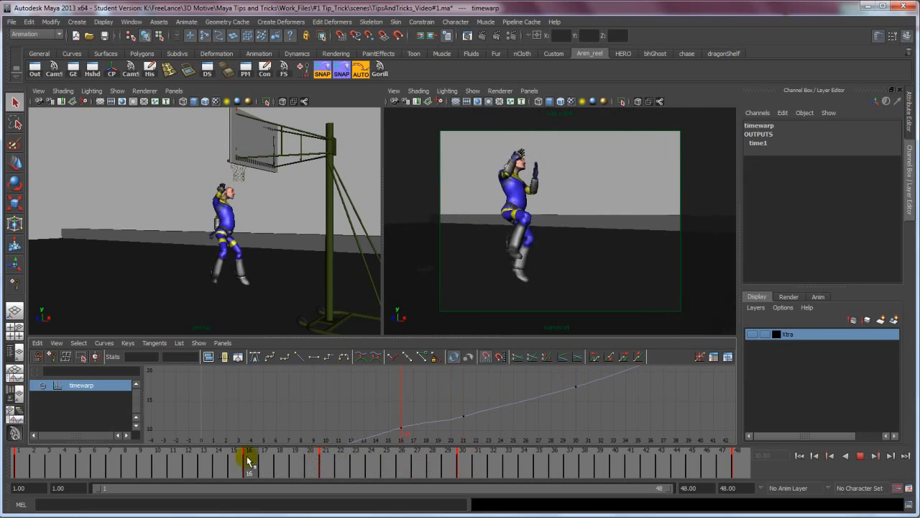
Step: Scrub to frame 16, play to frame 32 near the rim, then rewind to the first frame
{"action": "left_click_drag", "start_coordinate": [249, 460], "coordinate": [496, 475]}
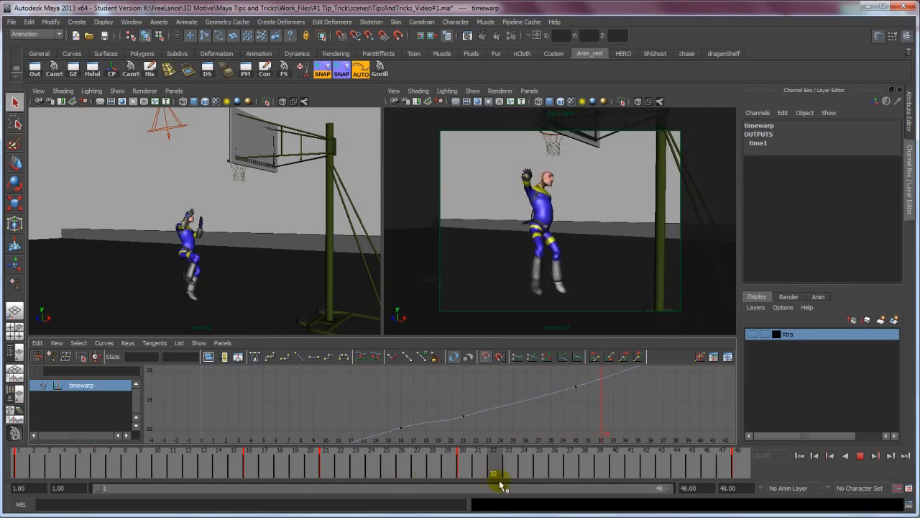
{"action": "left_click", "coordinate": [861, 455]}
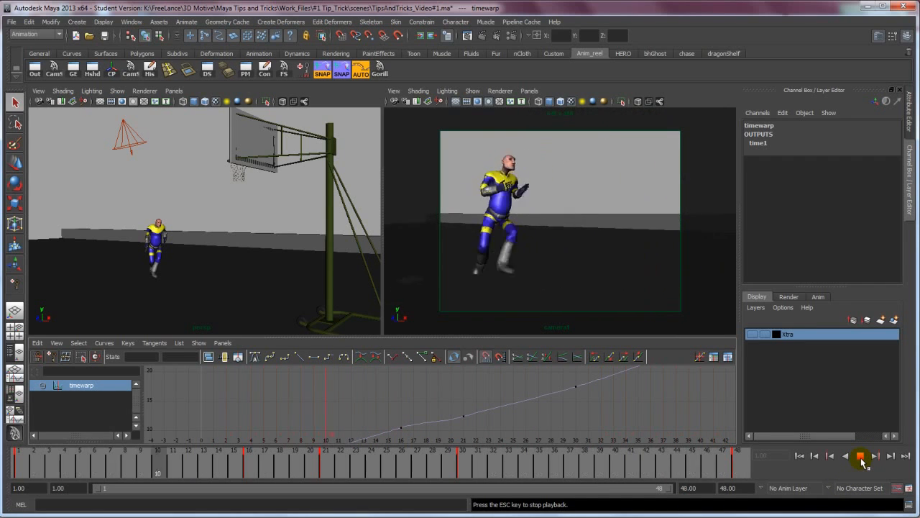
{"action": "left_click", "coordinate": [861, 455]}
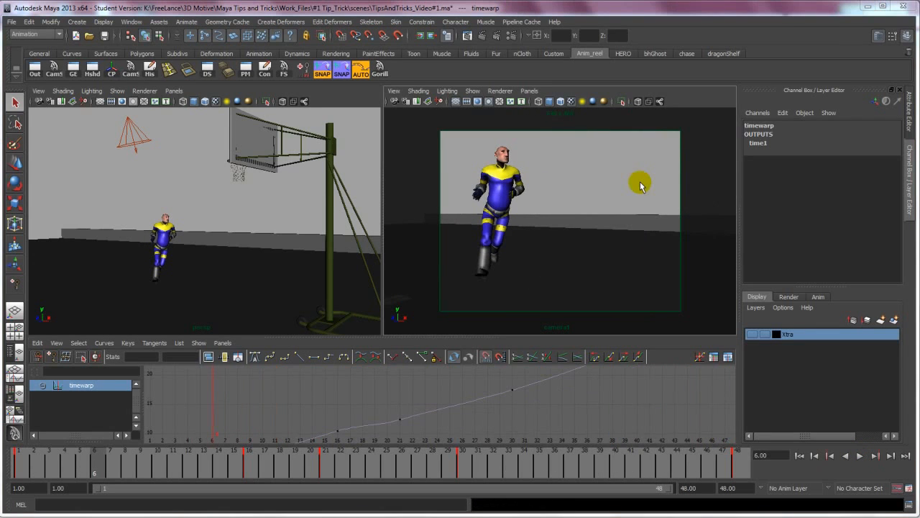
{"action": "mouse_move", "coordinate": [601, 205]}
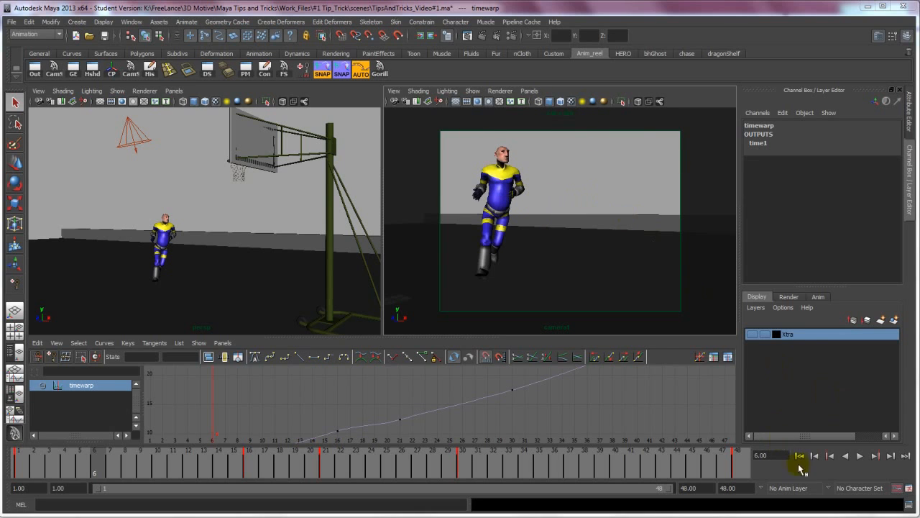
{"action": "left_click", "coordinate": [860, 455]}
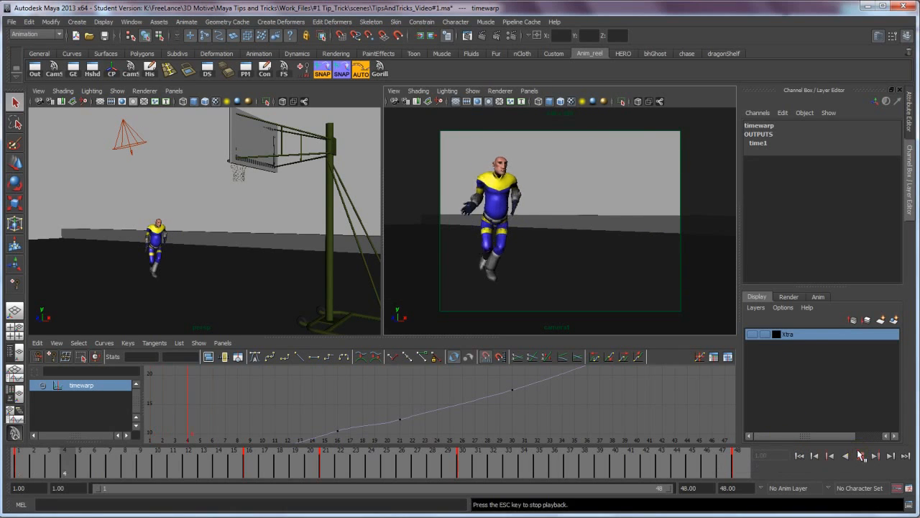